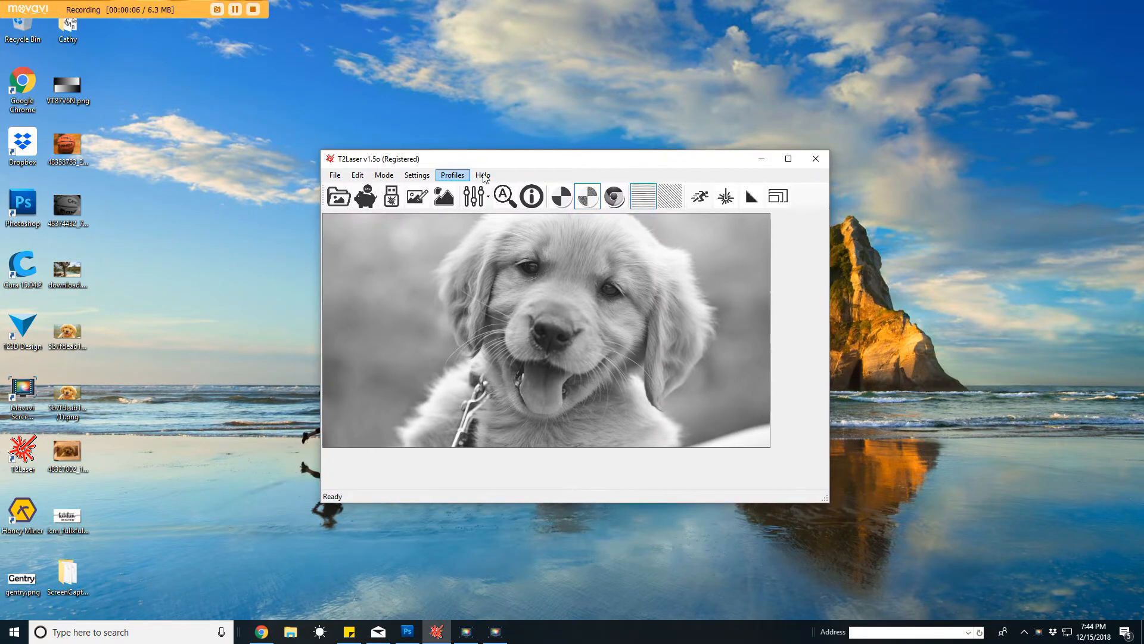
{"action": "mouse_move", "coordinate": [306, 160]}
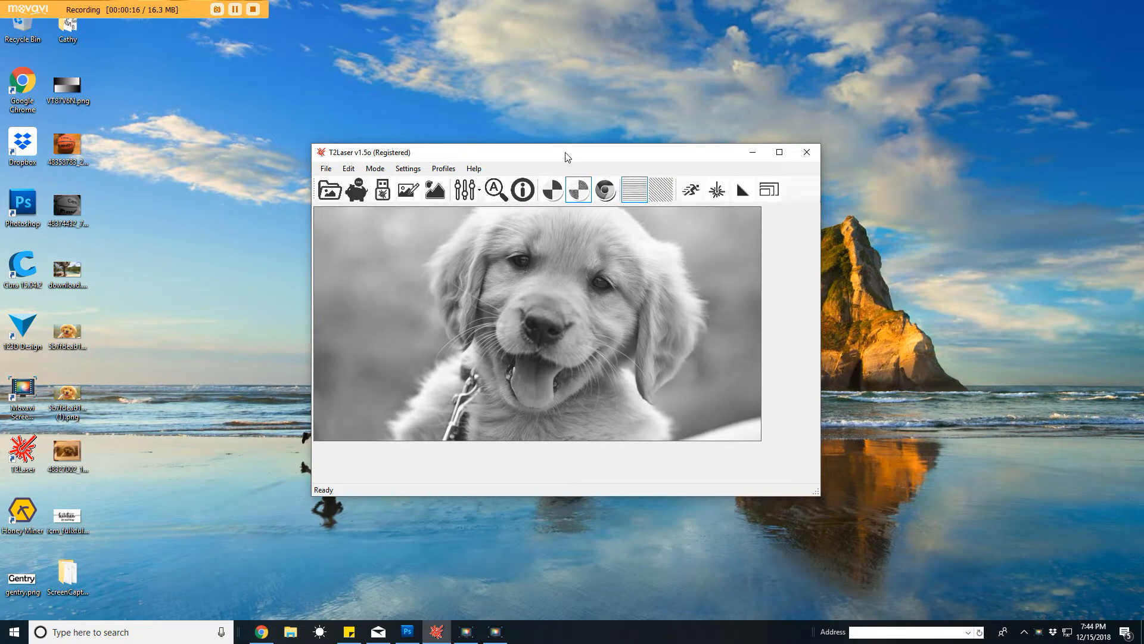
{"action": "mouse_move", "coordinate": [339, 159]}
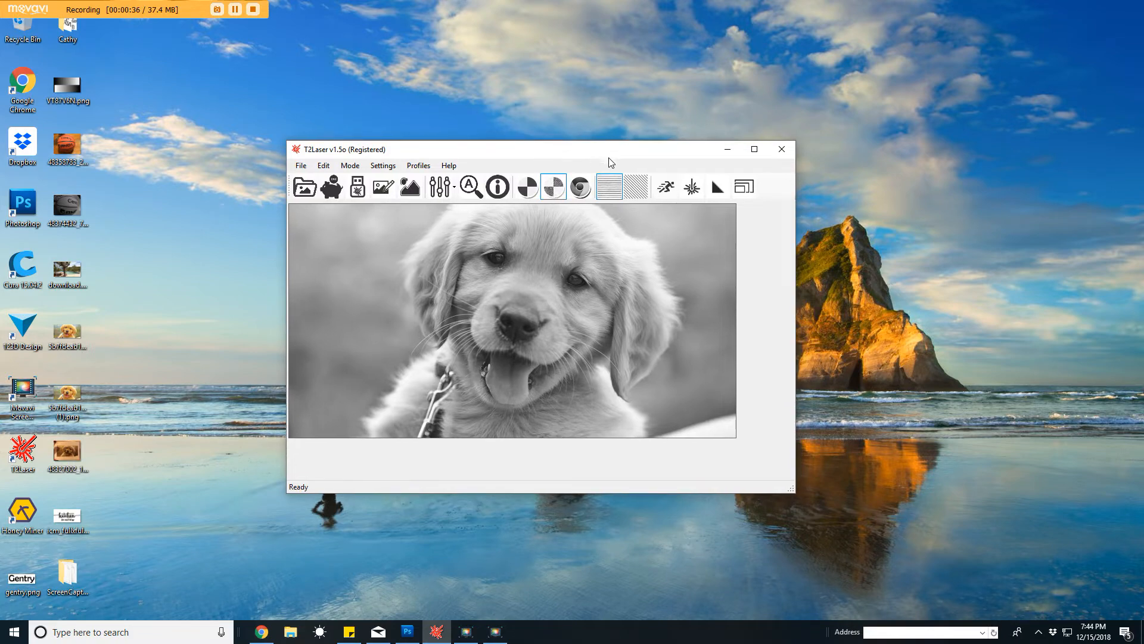
{"action": "mouse_move", "coordinate": [552, 186]}
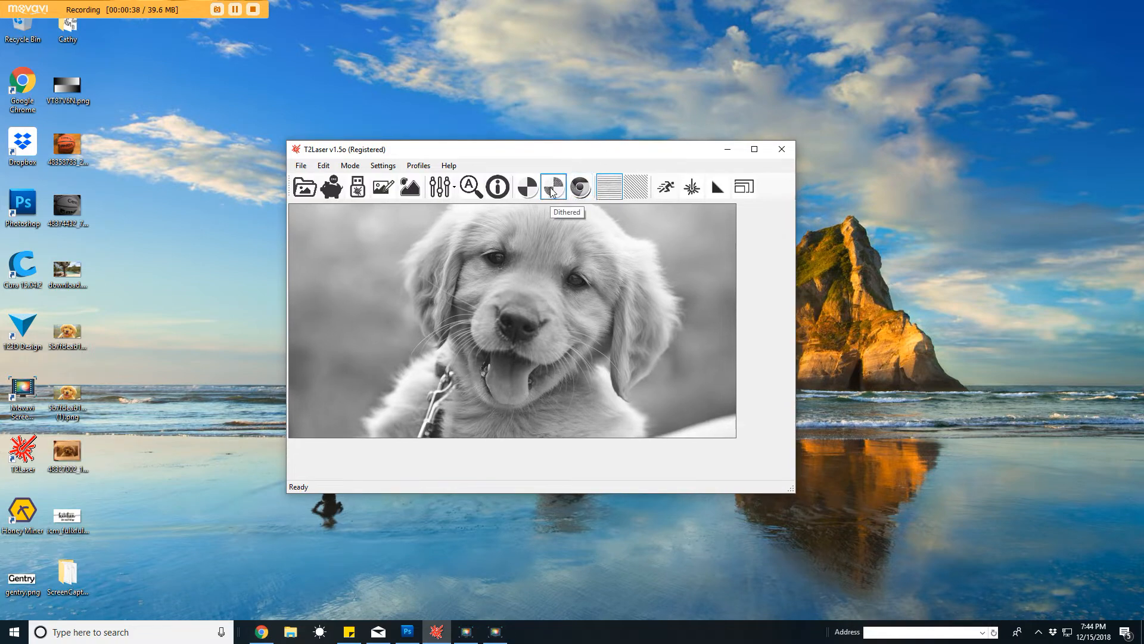
- Switch the puppy photo to Dithered mode so it renders as a dot pattern
{"action": "left_click", "coordinate": [554, 186]}
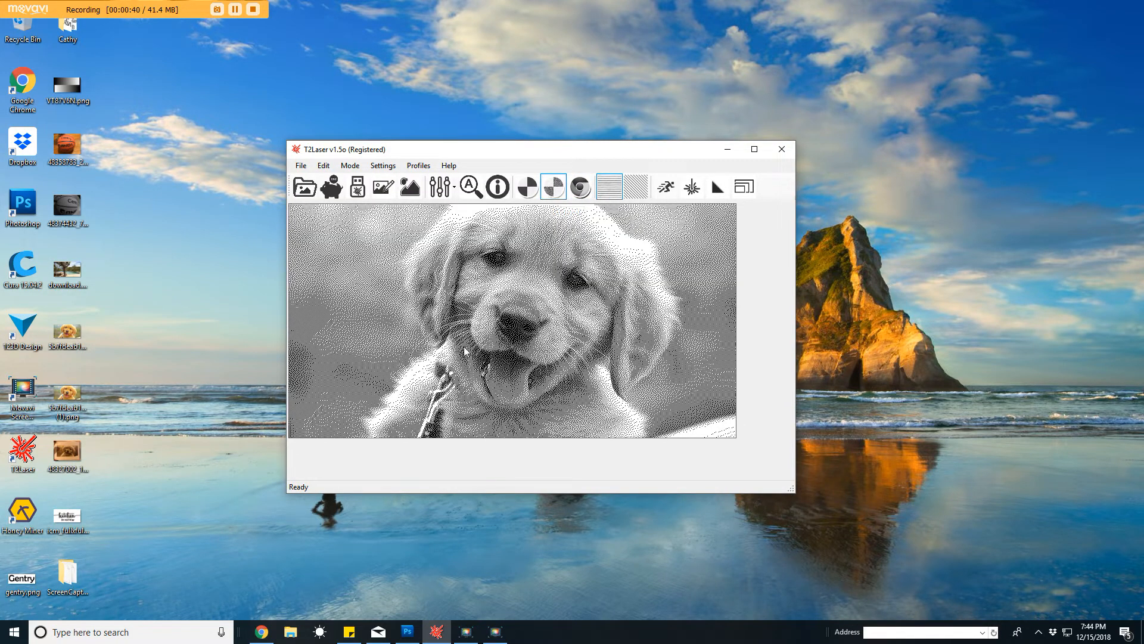
{"action": "mouse_move", "coordinate": [526, 279]}
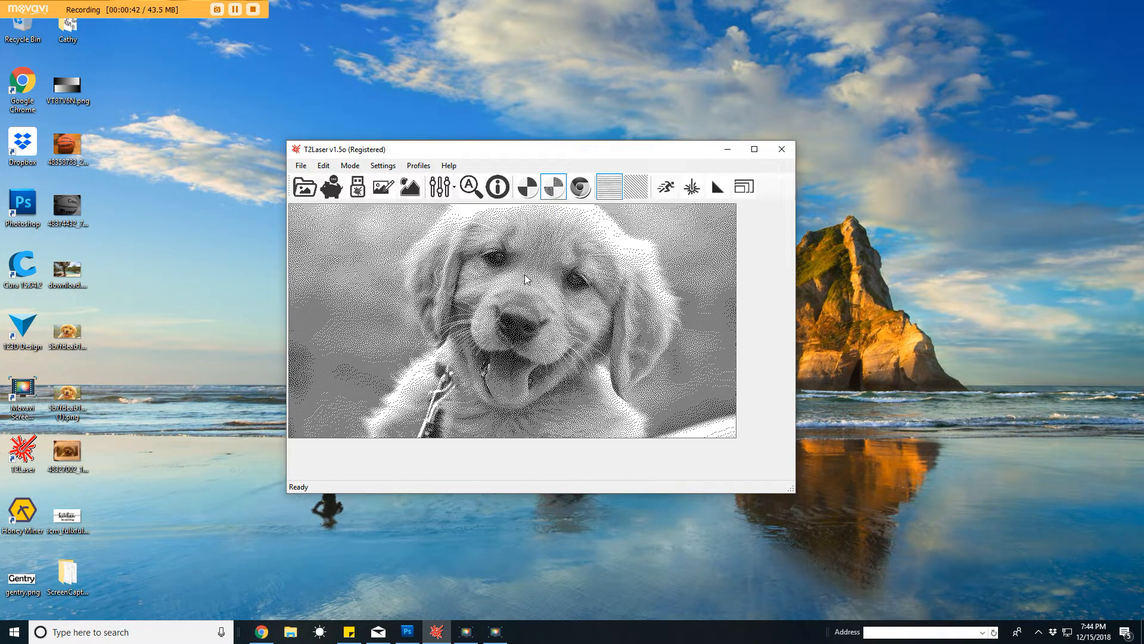
{"action": "mouse_move", "coordinate": [546, 276]}
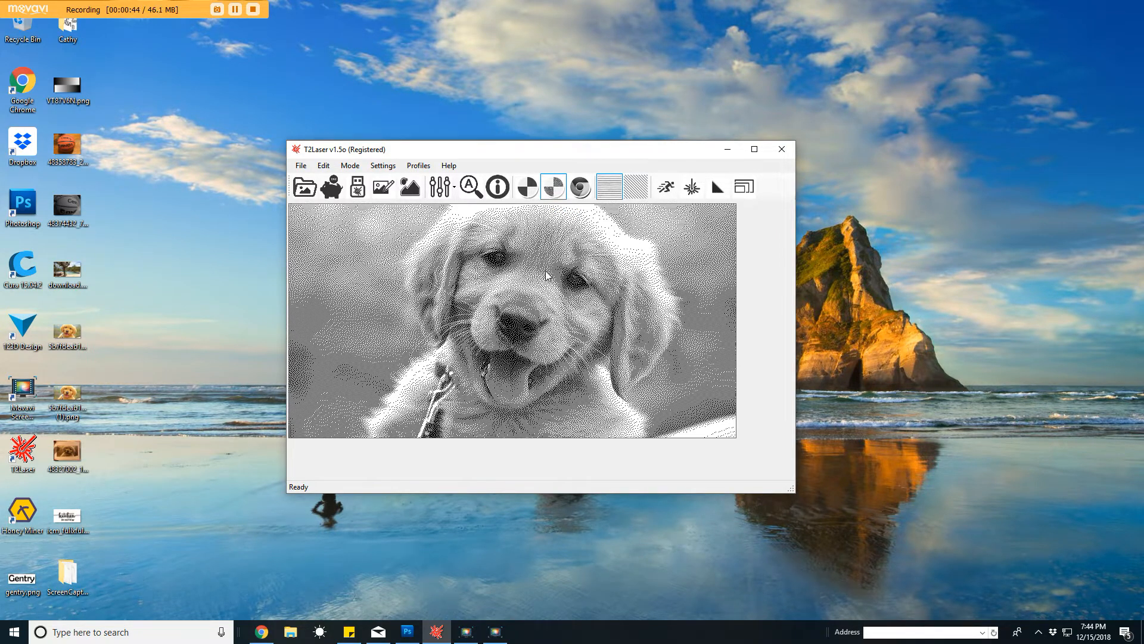
{"action": "mouse_move", "coordinate": [97, 453]}
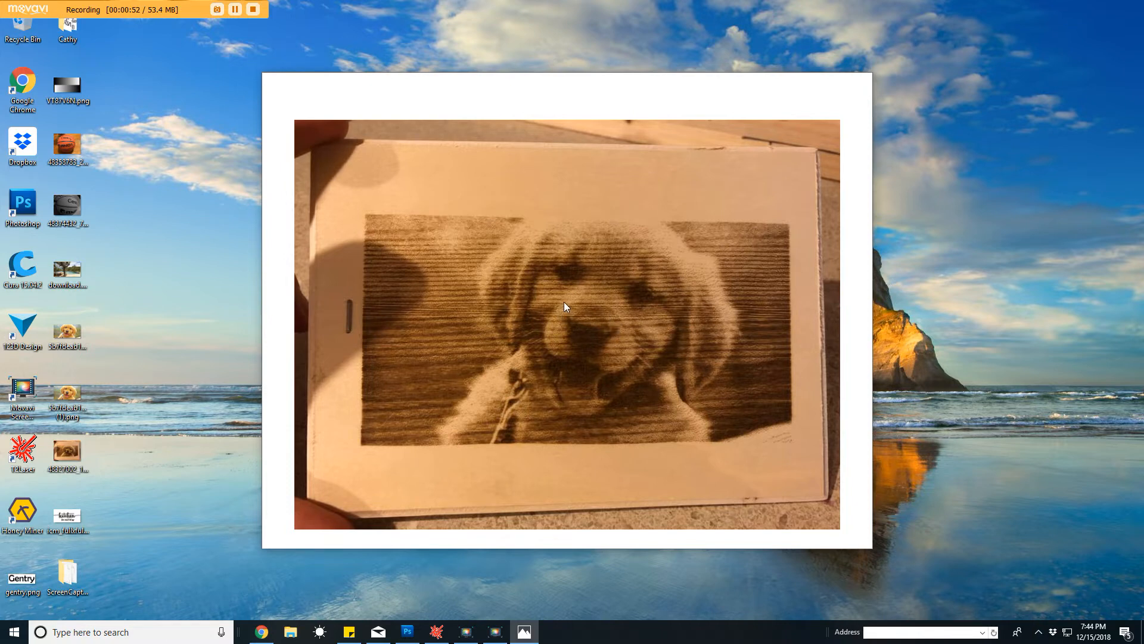
{"action": "mouse_move", "coordinate": [580, 328]}
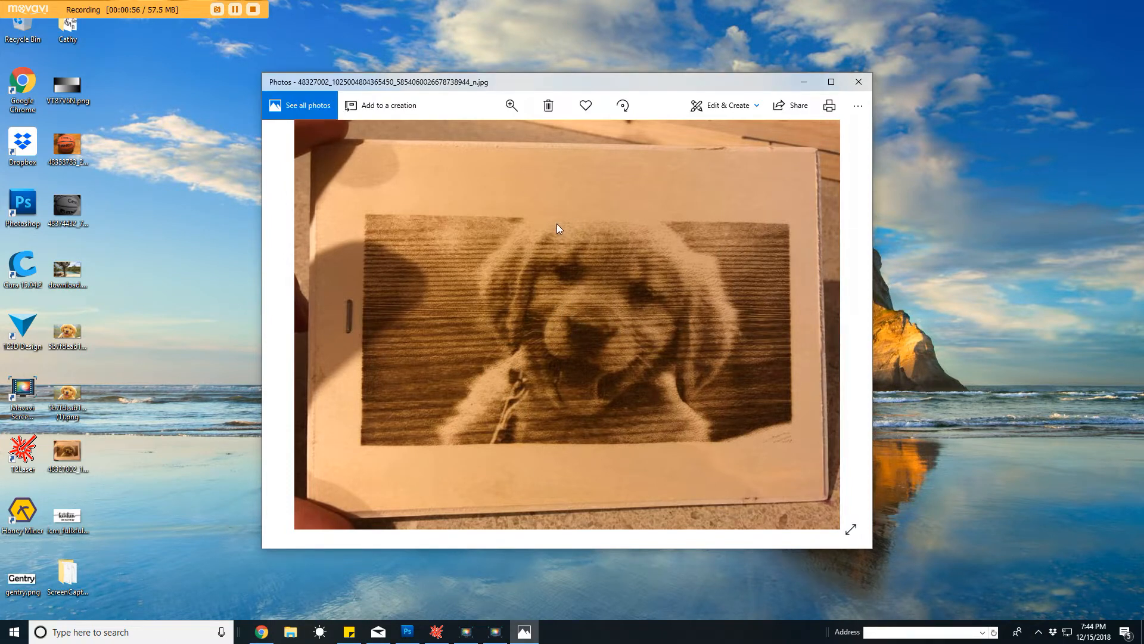
{"action": "mouse_move", "coordinate": [572, 267]}
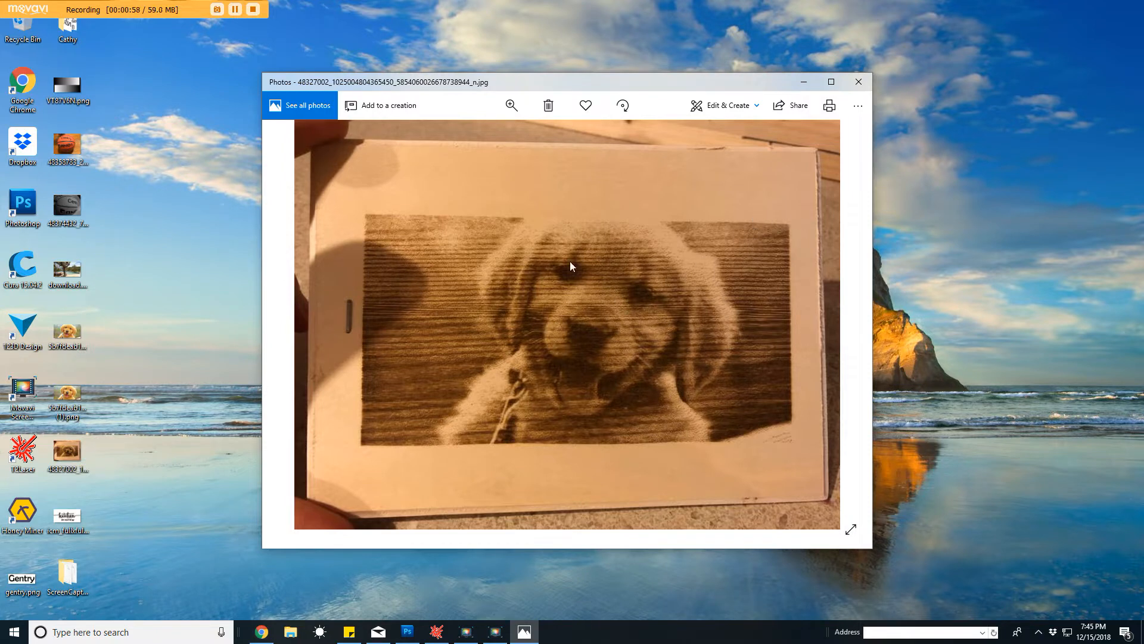
{"action": "mouse_move", "coordinate": [425, 283]}
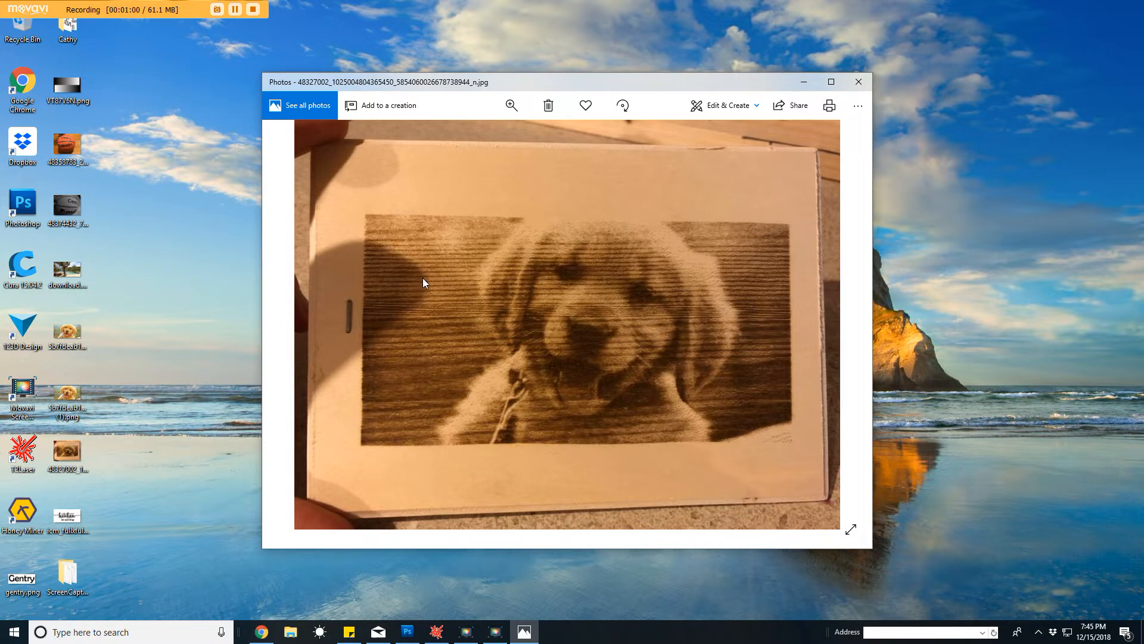
{"action": "mouse_move", "coordinate": [537, 260]}
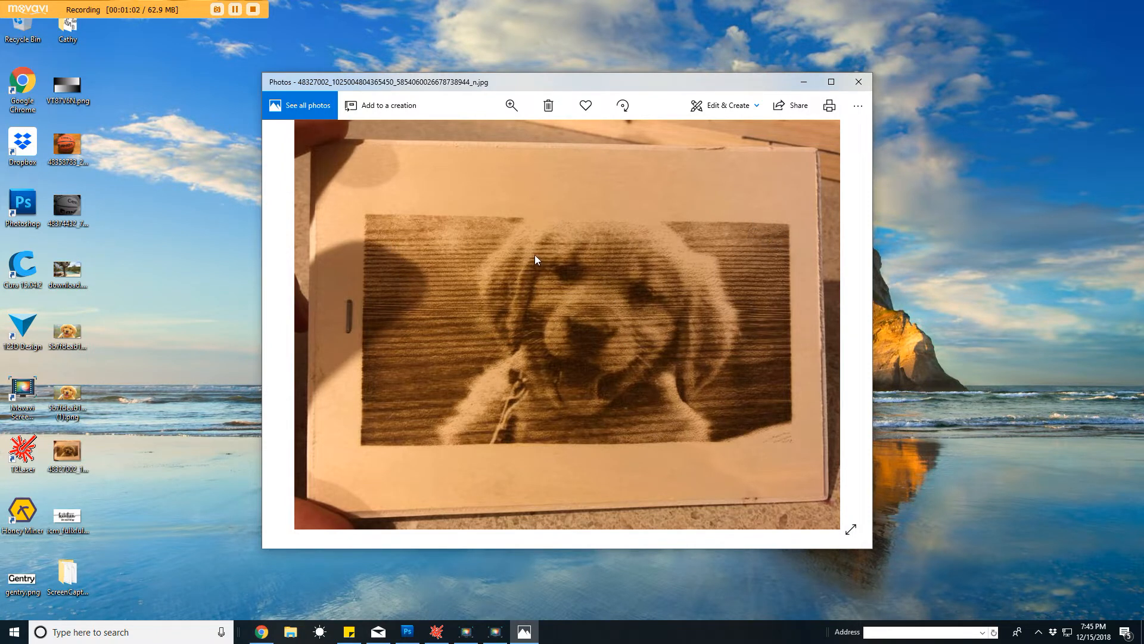
{"action": "mouse_move", "coordinate": [654, 87]}
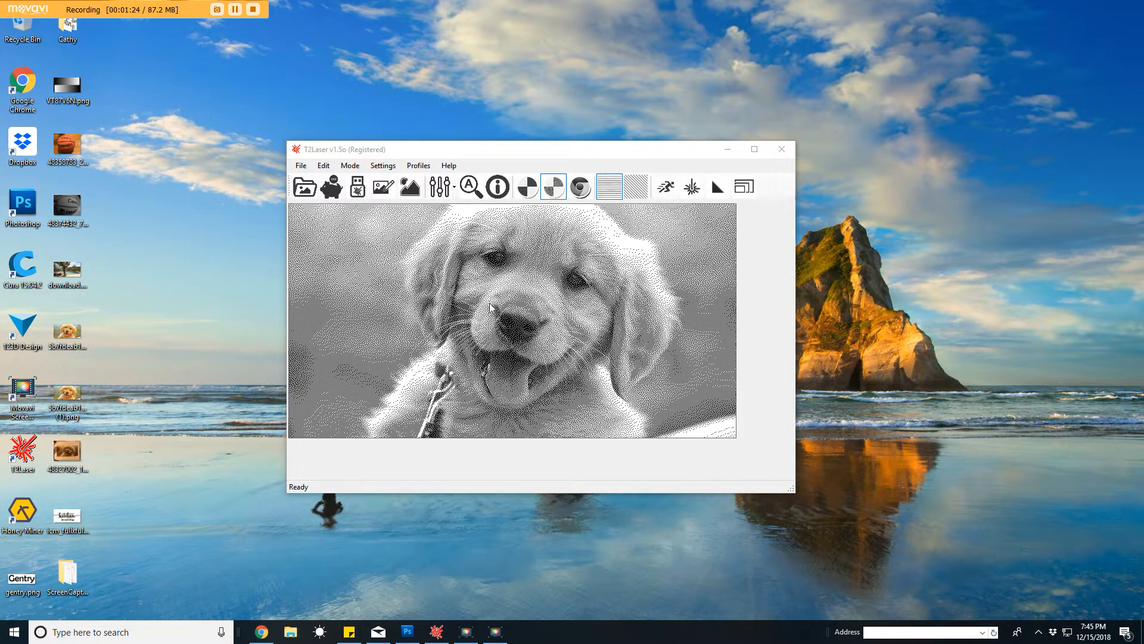
{"action": "mouse_move", "coordinate": [494, 335]}
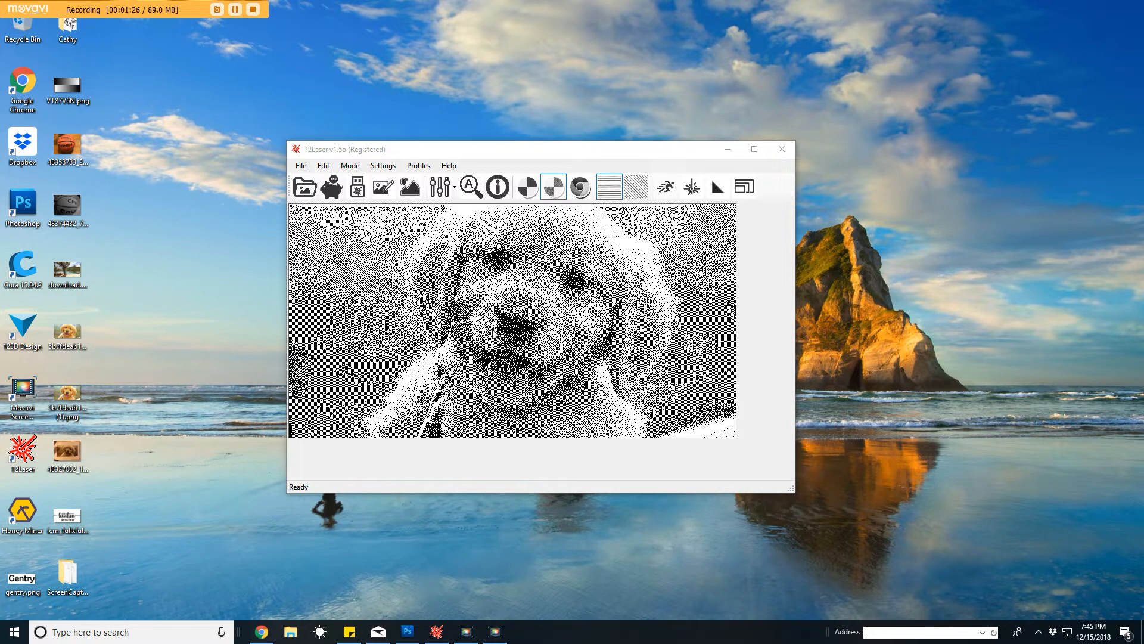
{"action": "mouse_move", "coordinate": [508, 318]}
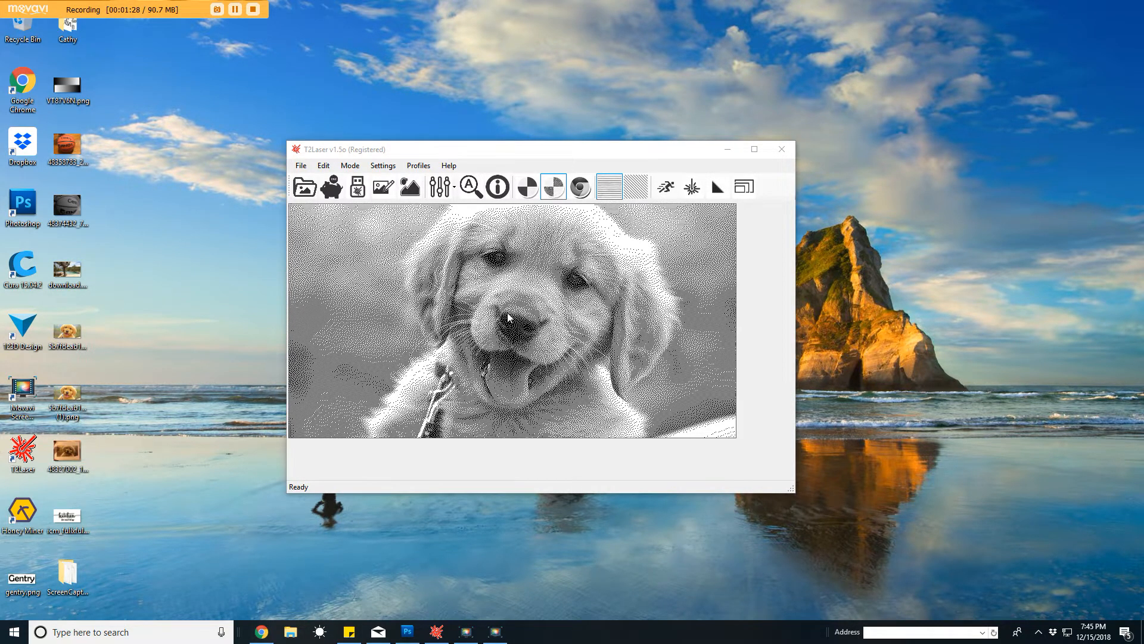
{"action": "mouse_move", "coordinate": [521, 299]}
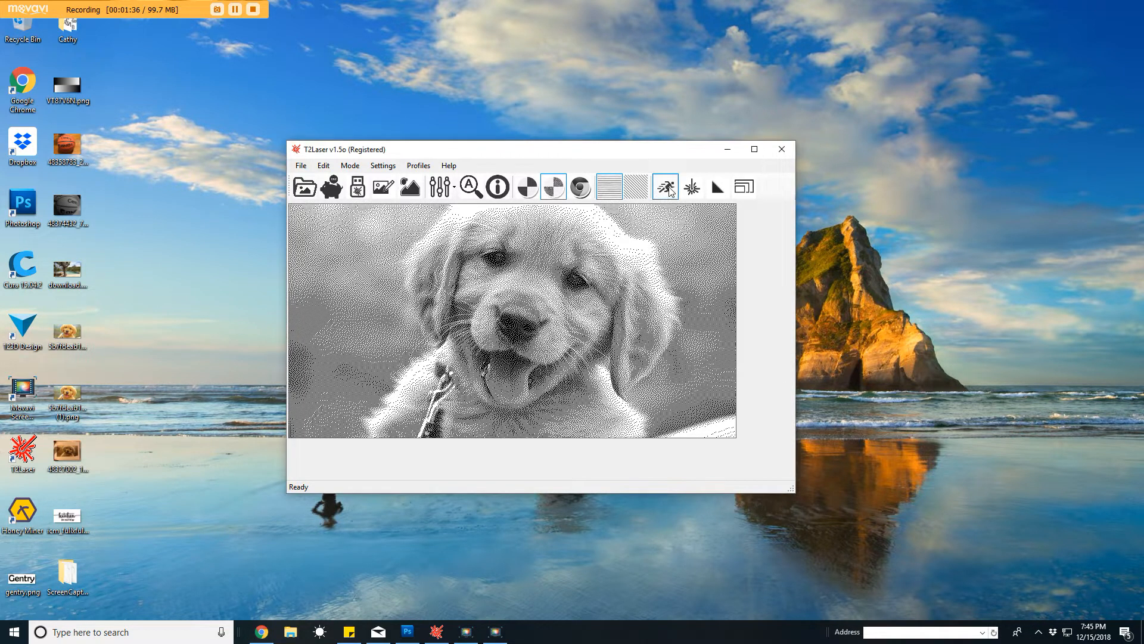
- Set the engraving feed rate to 750 and the laser power range to 0–255
{"action": "left_click", "coordinate": [665, 187]}
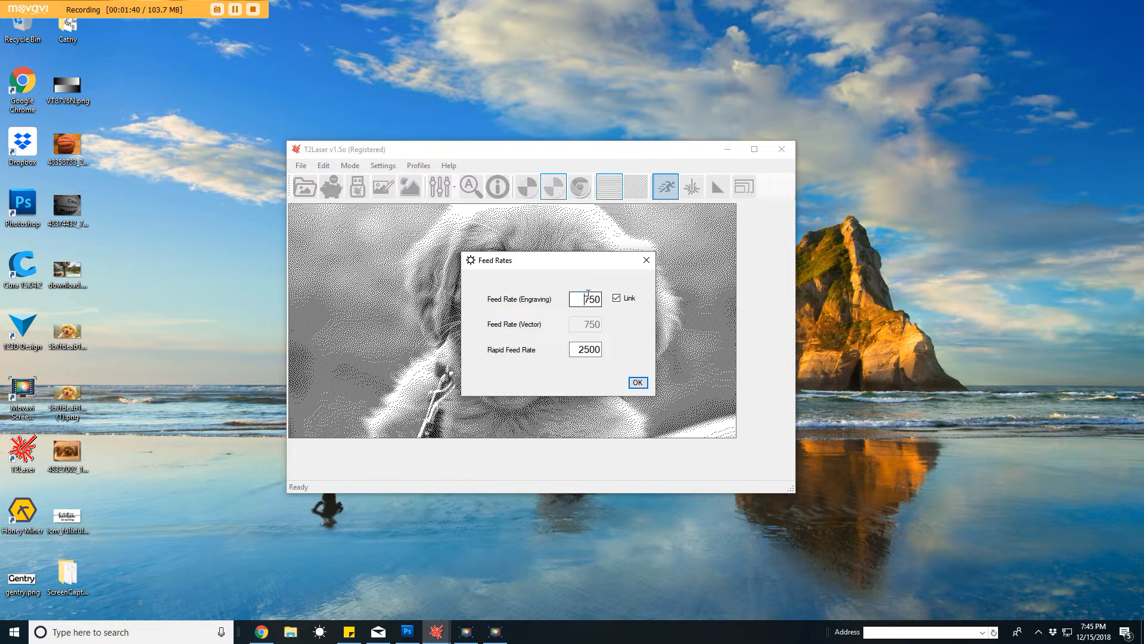
{"action": "left_click", "coordinate": [636, 383]}
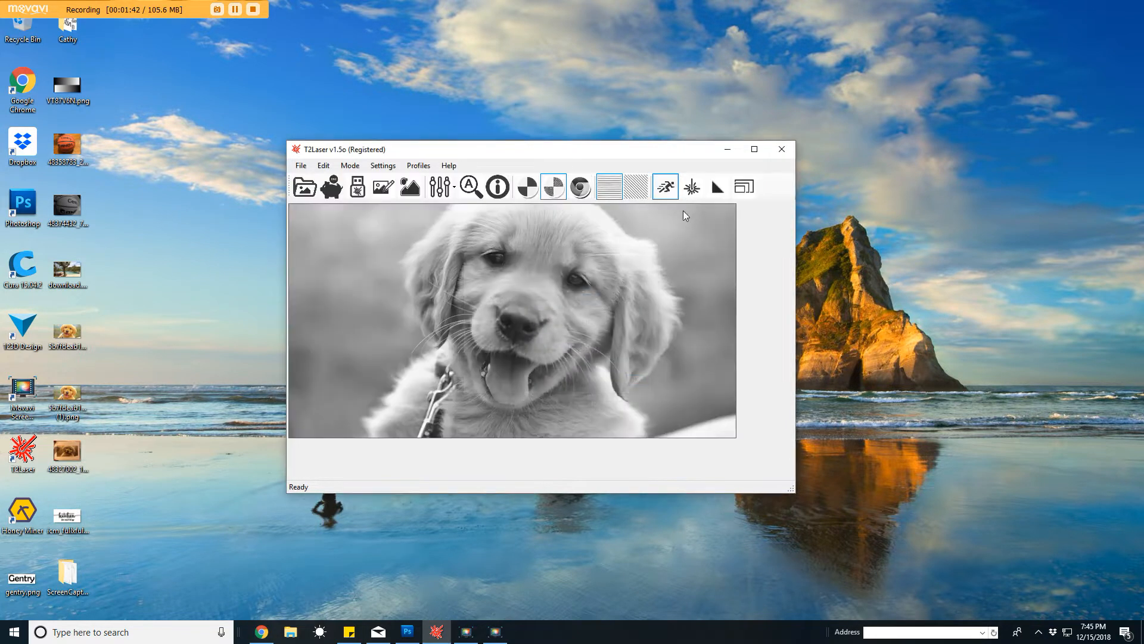
{"action": "left_click", "coordinate": [691, 186]}
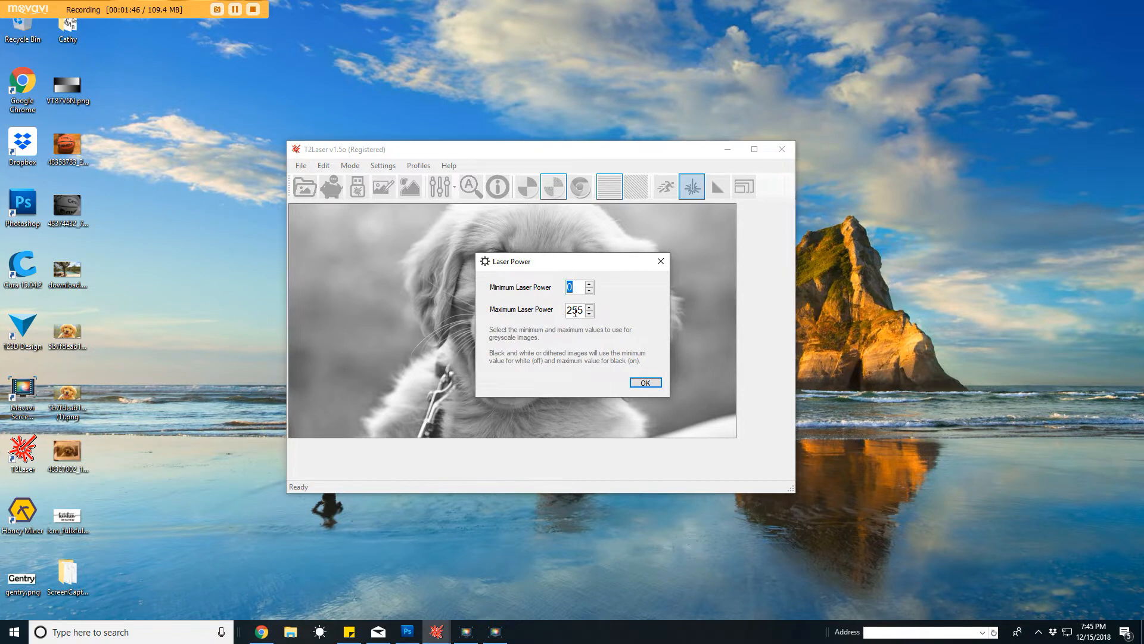
{"action": "left_click", "coordinate": [644, 382]}
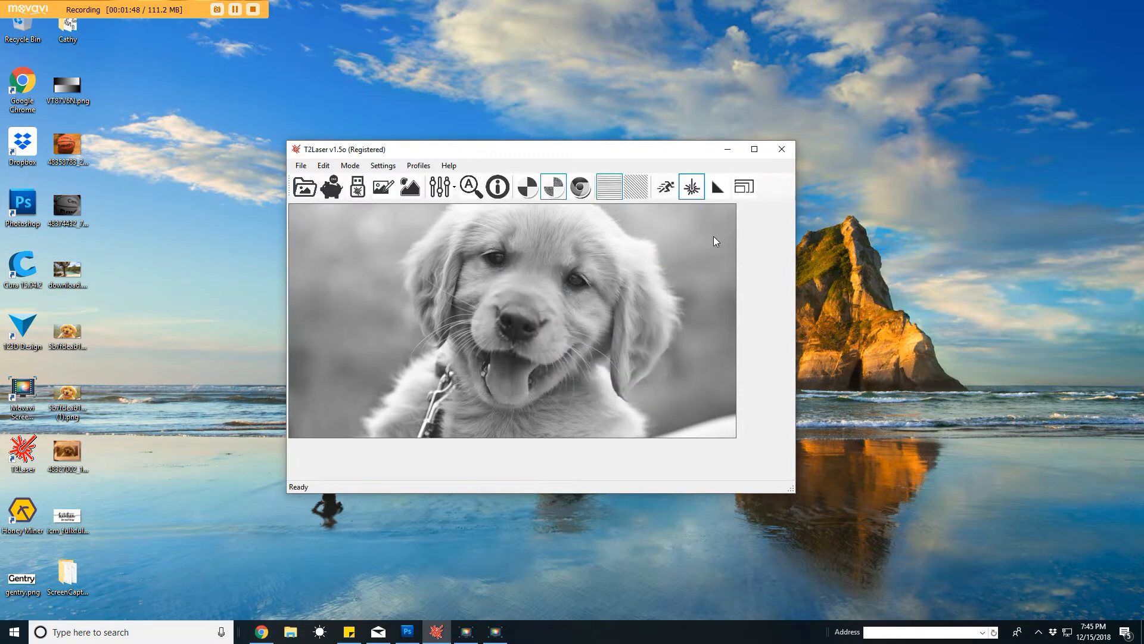
{"action": "left_click", "coordinate": [690, 187]}
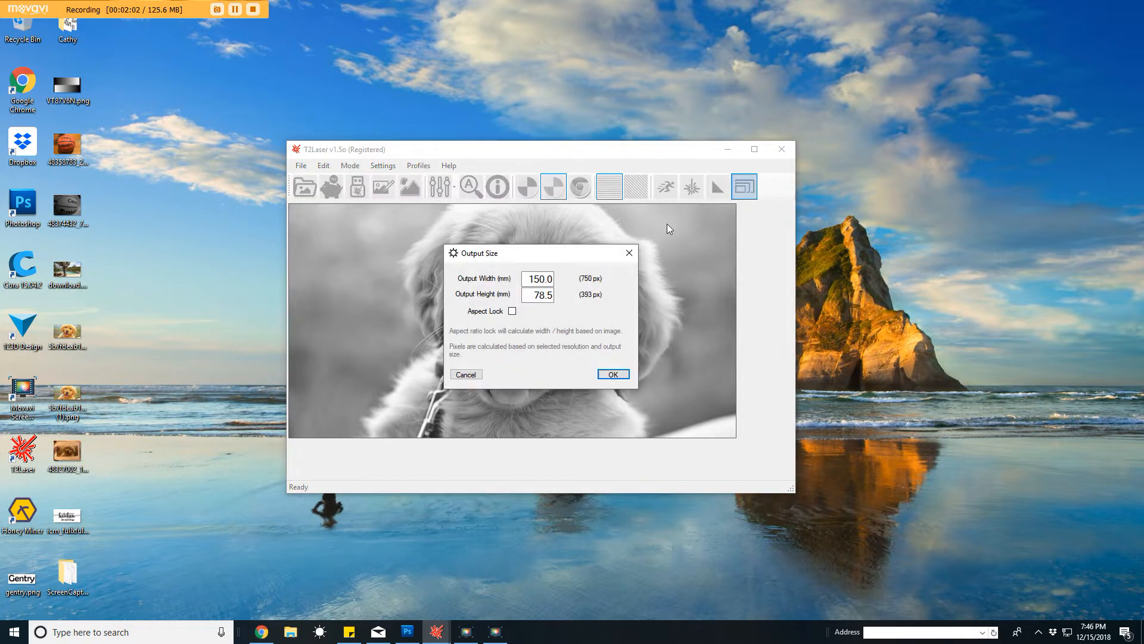
- Enter an output width of 150 mm and height of 78.5 mm, then confirm
{"action": "left_click", "coordinate": [537, 278]}
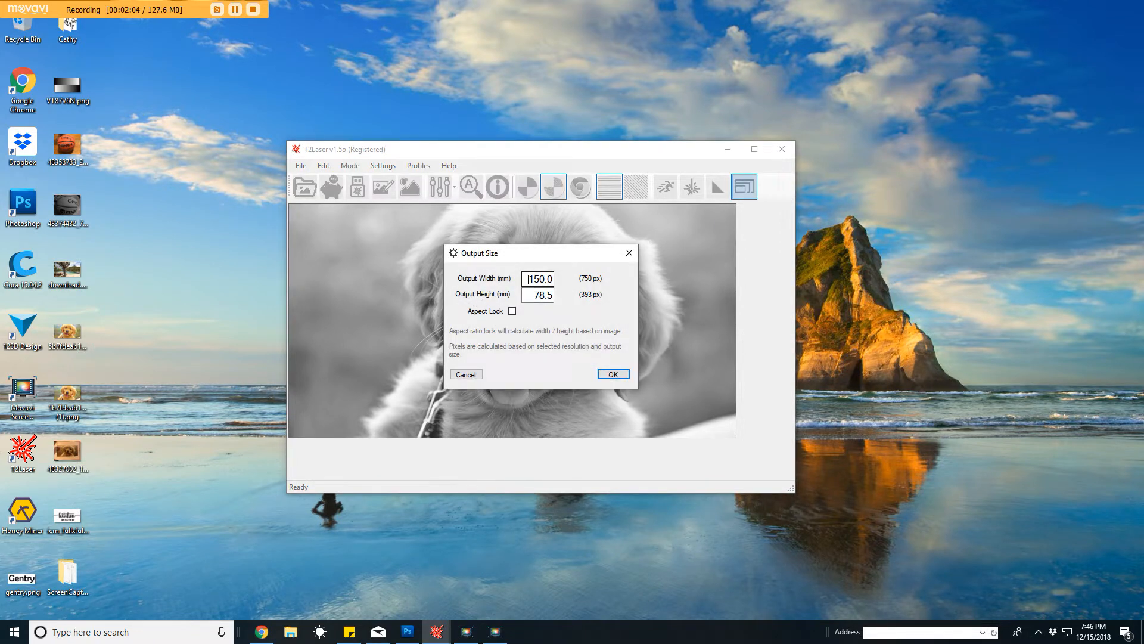
{"action": "left_click", "coordinate": [537, 294]}
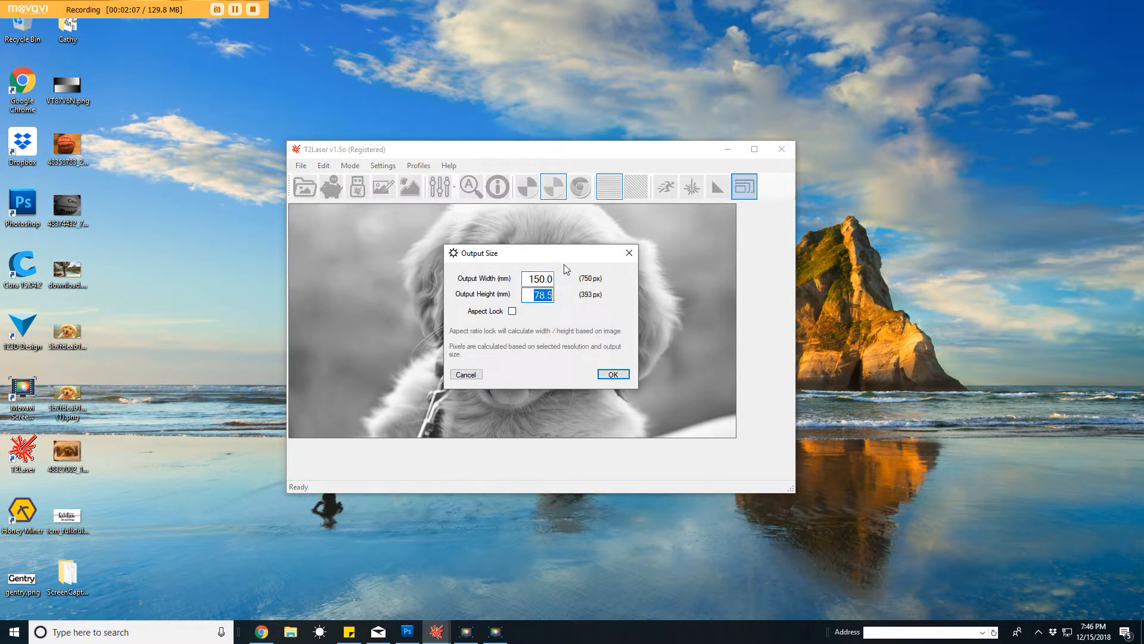
{"action": "left_click_drag", "start_coordinate": [526, 253], "coordinate": [525, 263]}
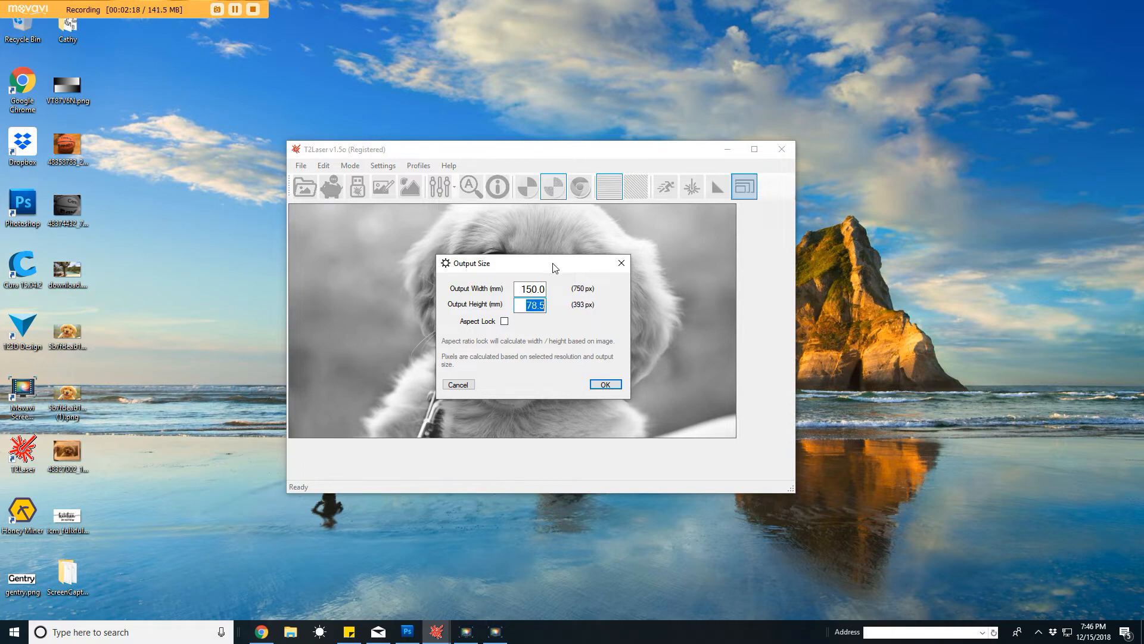
{"action": "left_click", "coordinate": [604, 384]}
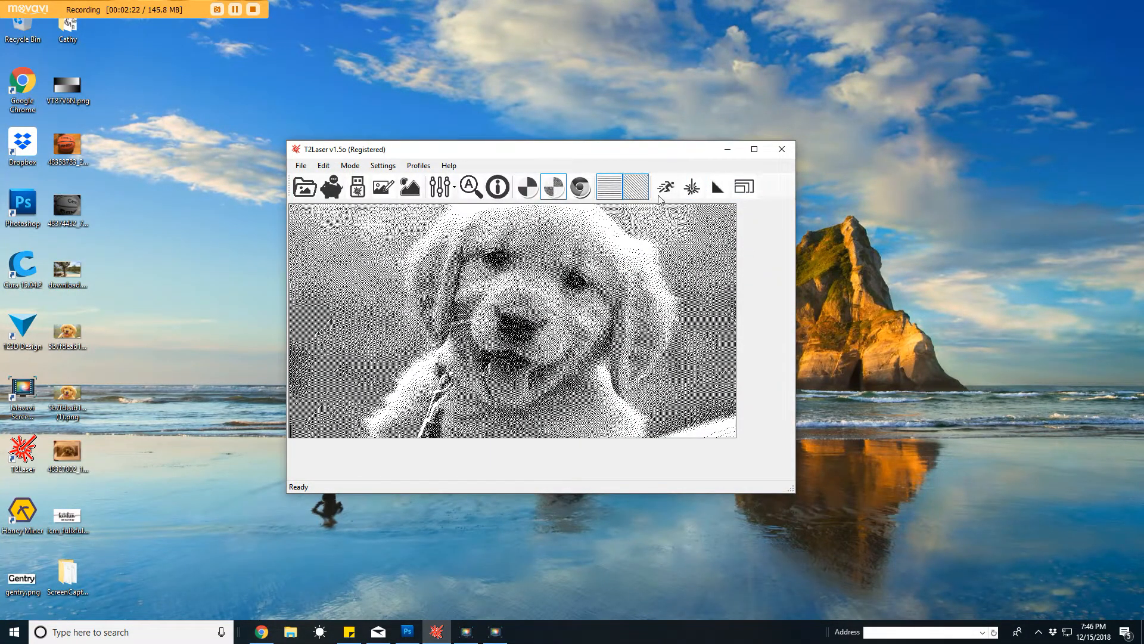
{"action": "left_click", "coordinate": [527, 186]}
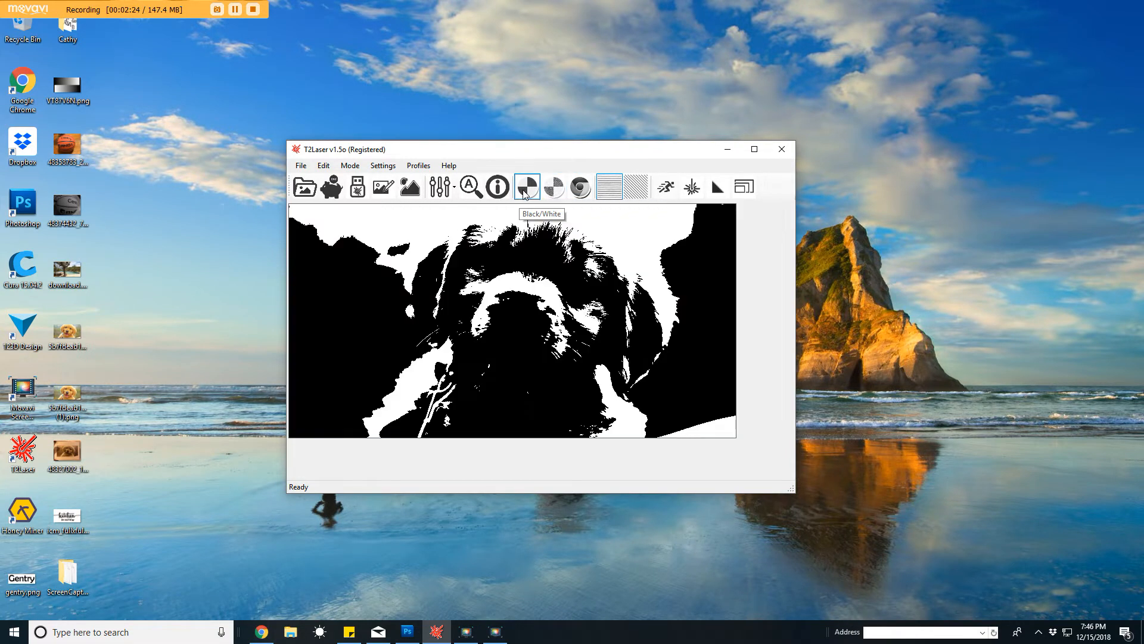
{"action": "left_click", "coordinate": [579, 186]}
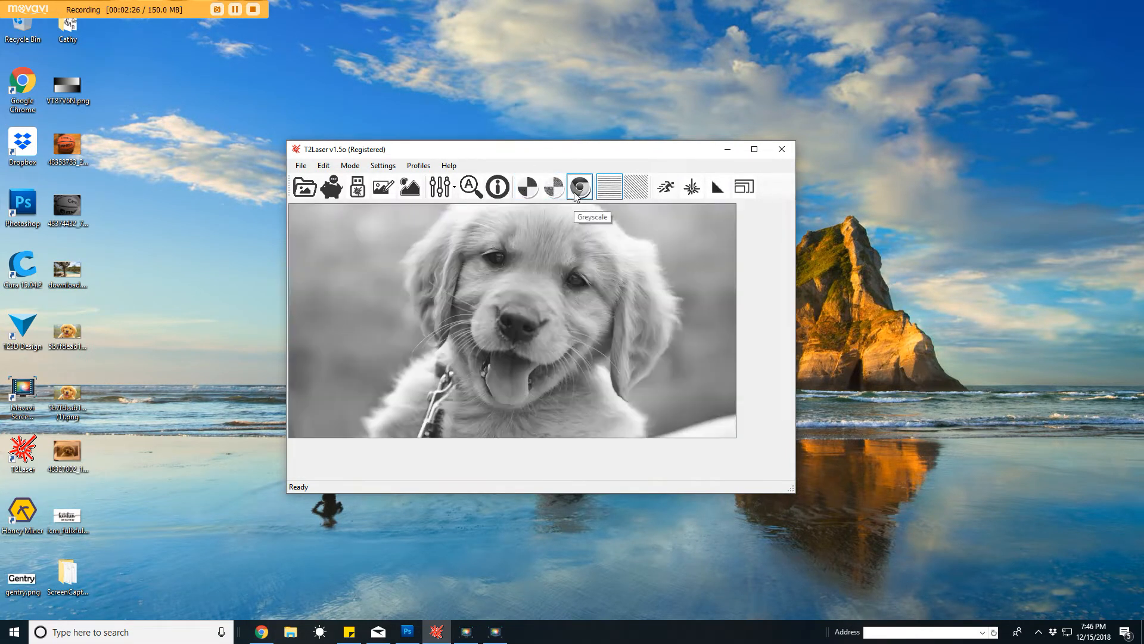
{"action": "left_click", "coordinate": [553, 187]}
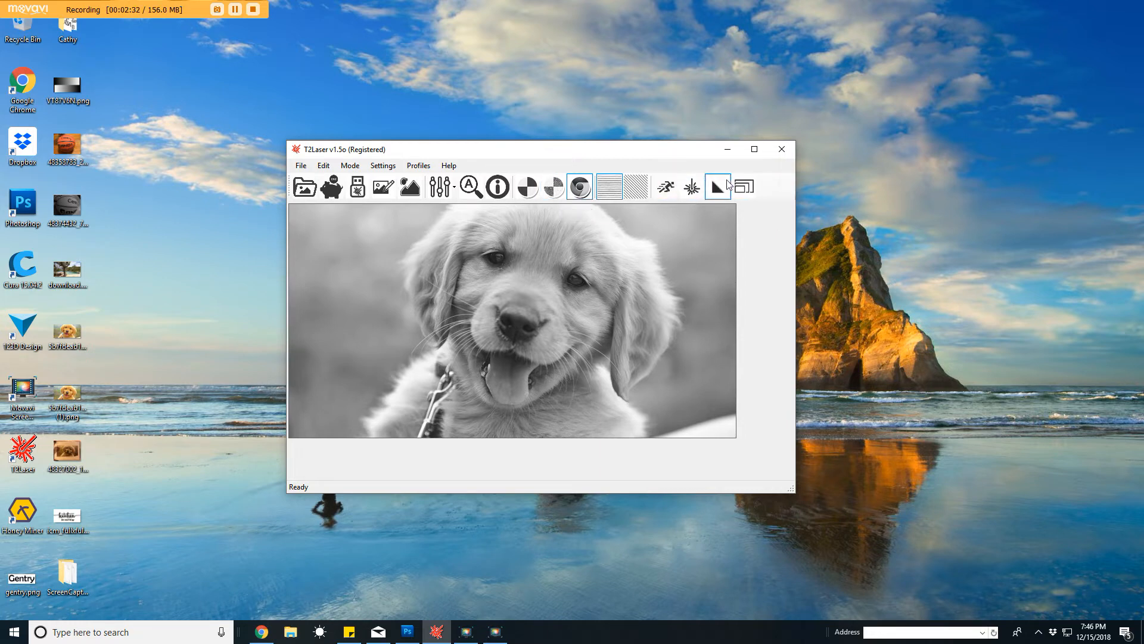
{"action": "left_click", "coordinate": [553, 187]}
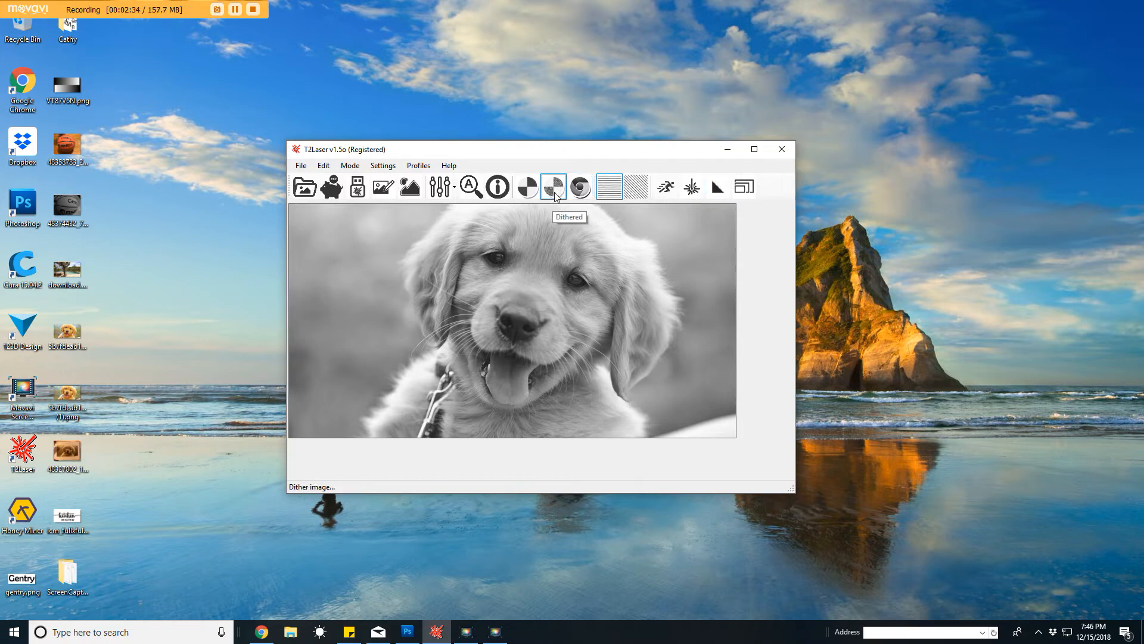
{"action": "left_click", "coordinate": [553, 186]}
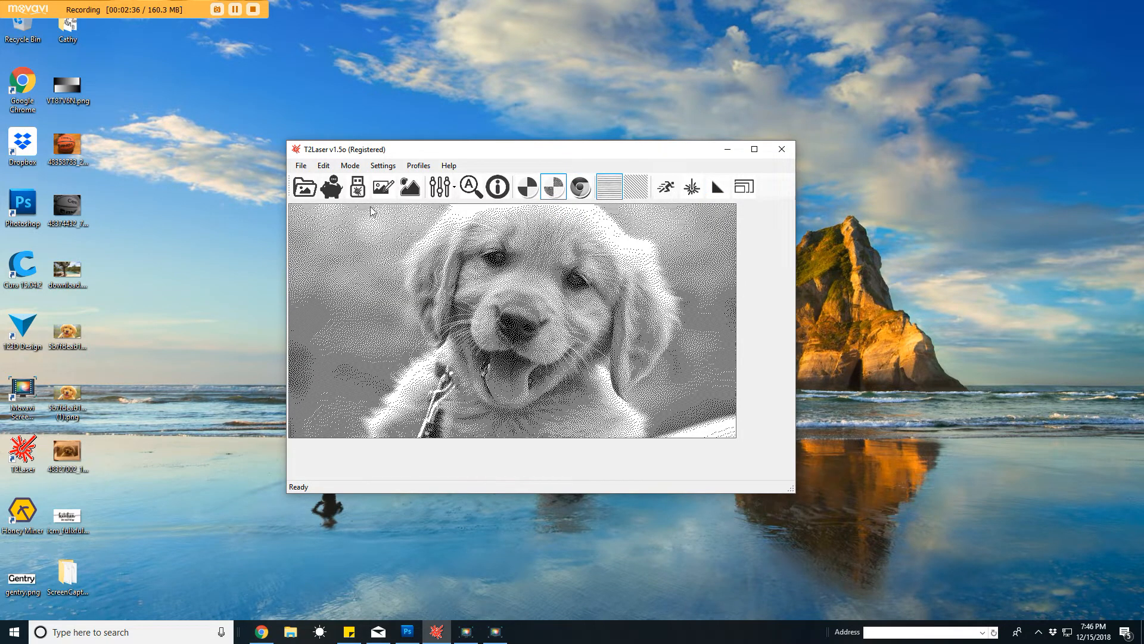
{"action": "mouse_move", "coordinate": [357, 186]}
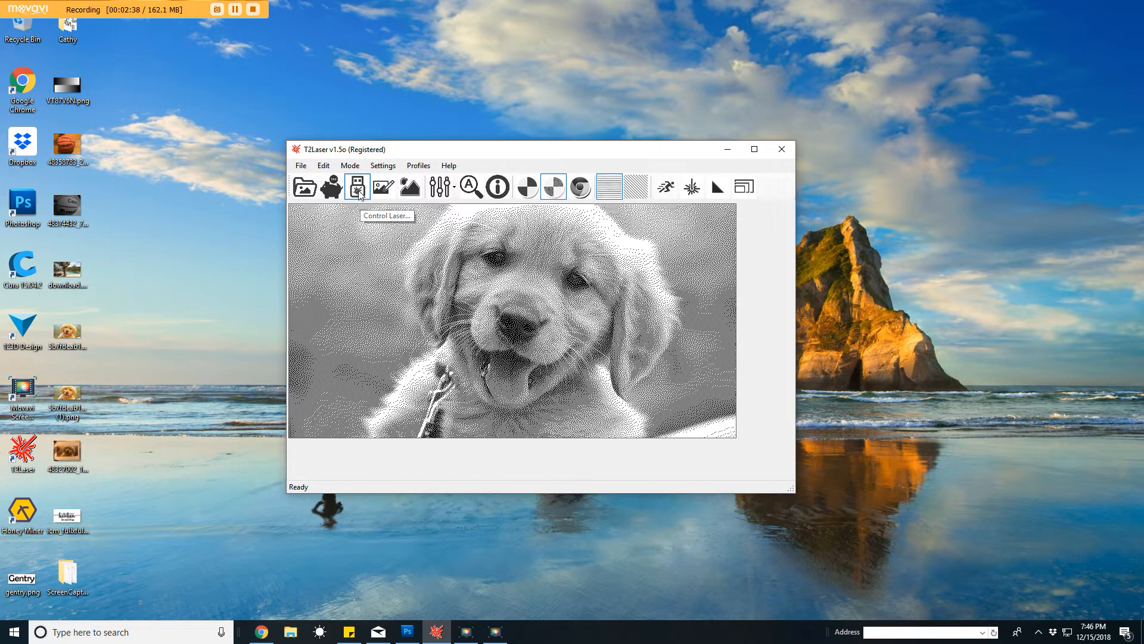
- Send the dithered puppy image to T2Laser Controller to generate its G-code
{"action": "left_click", "coordinate": [357, 186]}
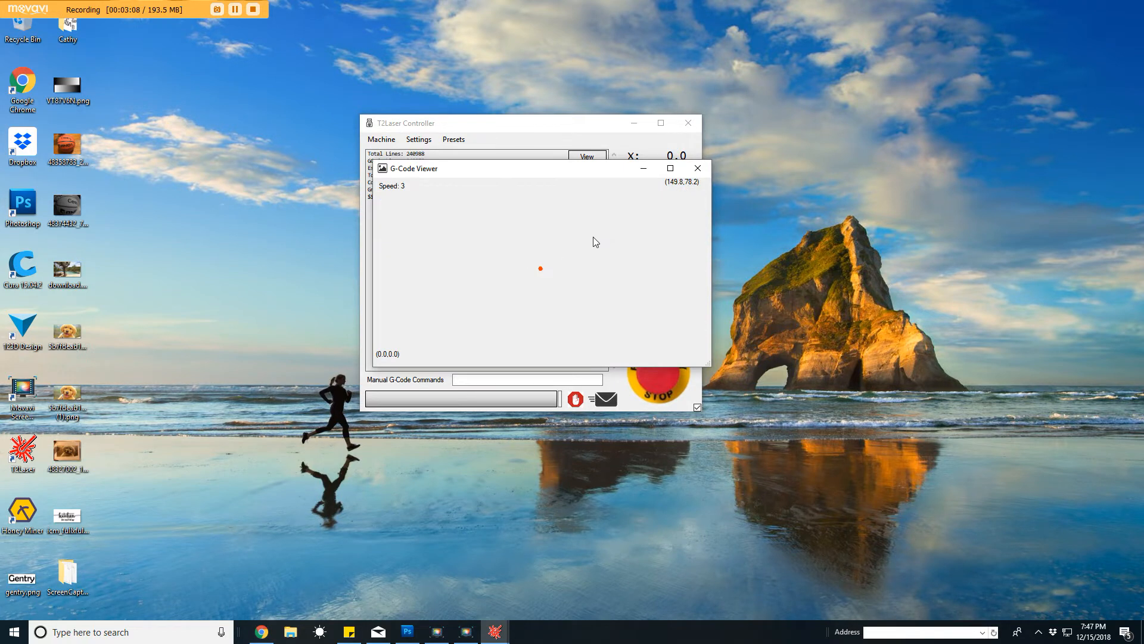
{"action": "mouse_move", "coordinate": [501, 276]}
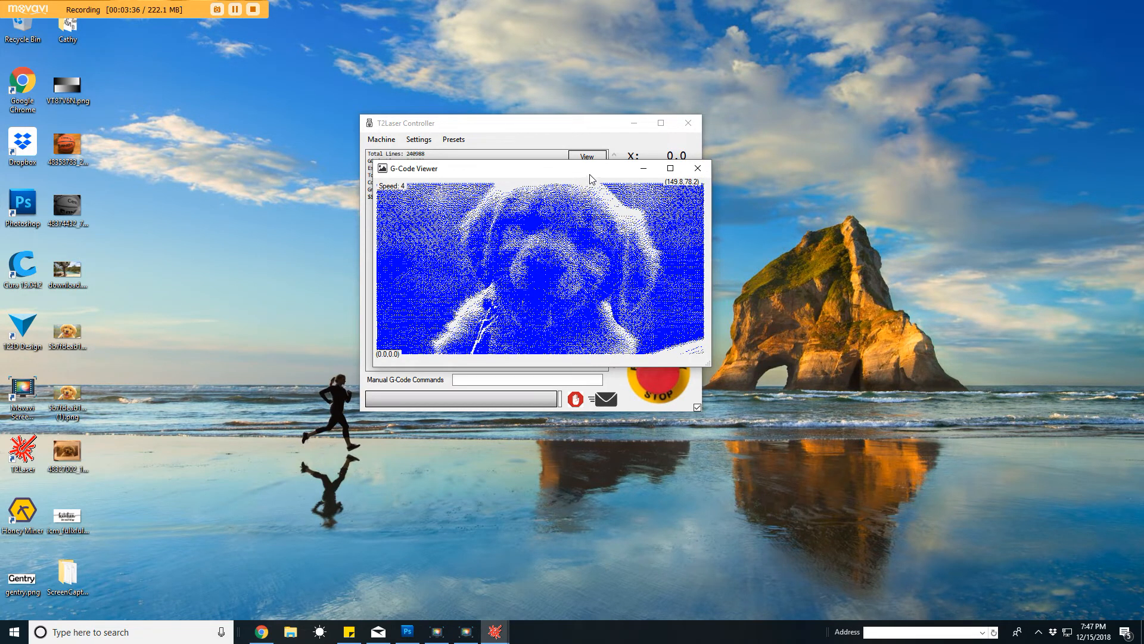
- Close the G-code viewer and run Machine > Trace Frame twice
{"action": "left_click", "coordinate": [696, 168]}
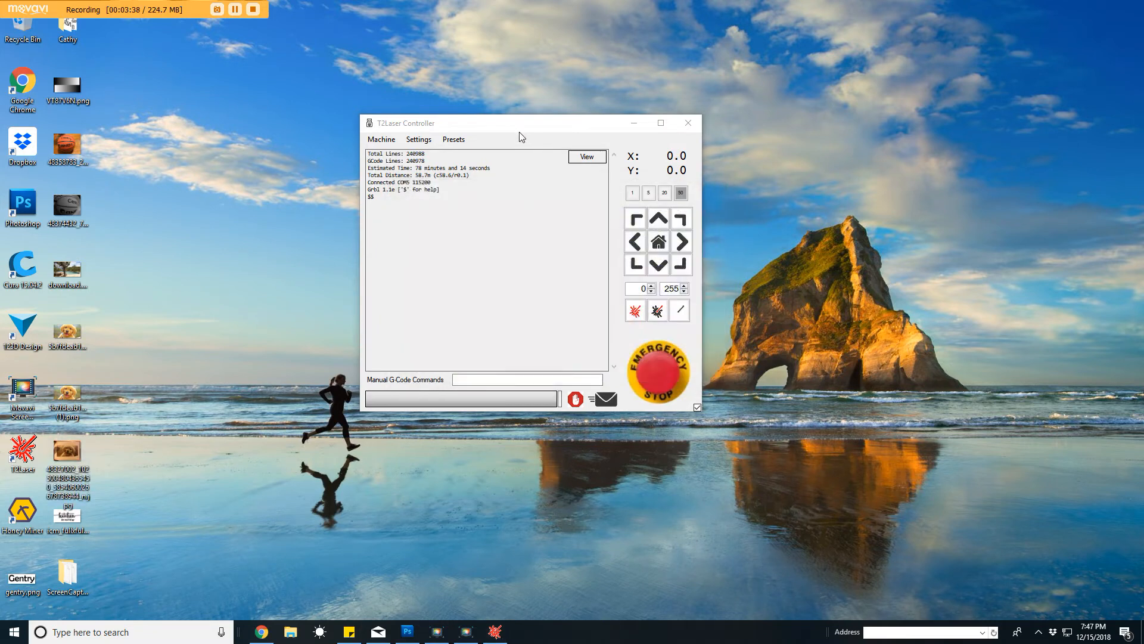
{"action": "mouse_move", "coordinate": [575, 311]}
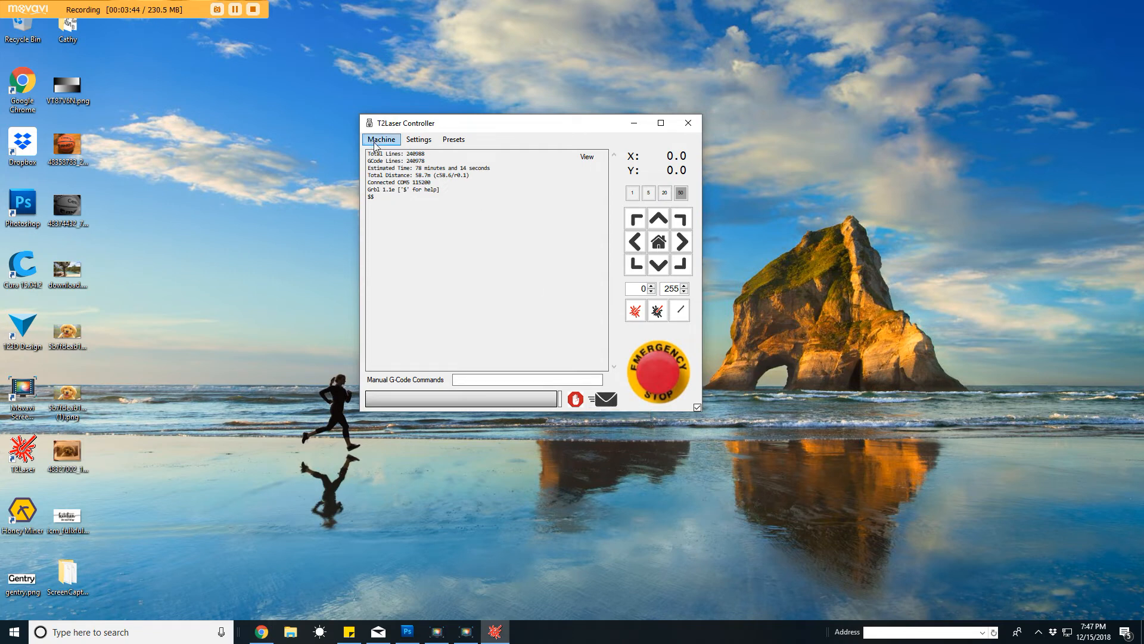
{"action": "left_click", "coordinate": [380, 139]}
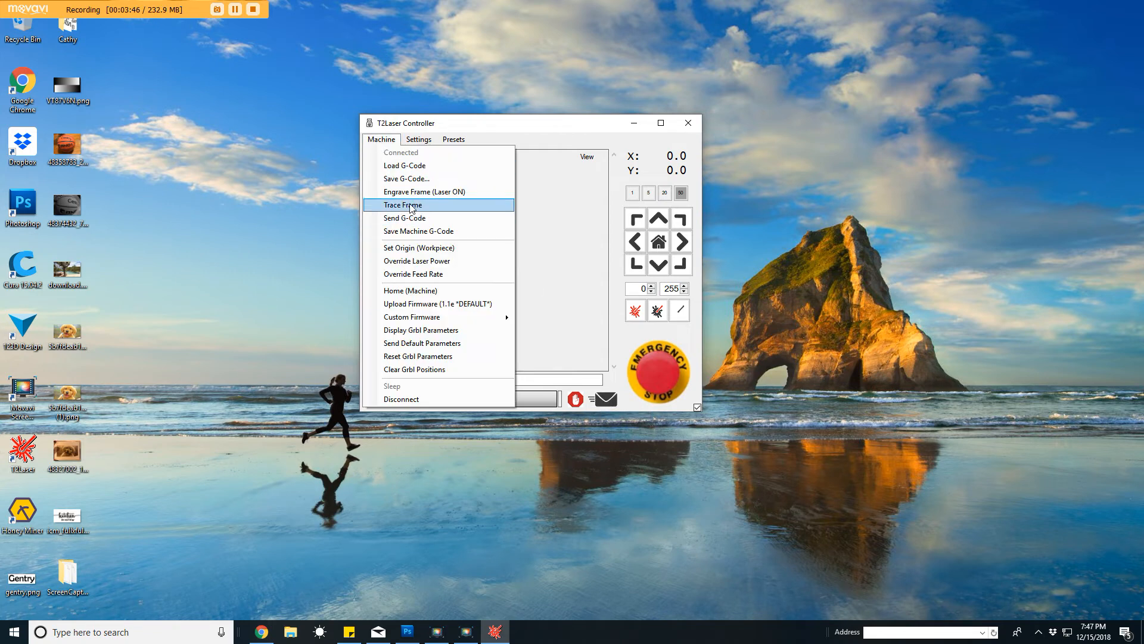
{"action": "left_click", "coordinate": [403, 205]}
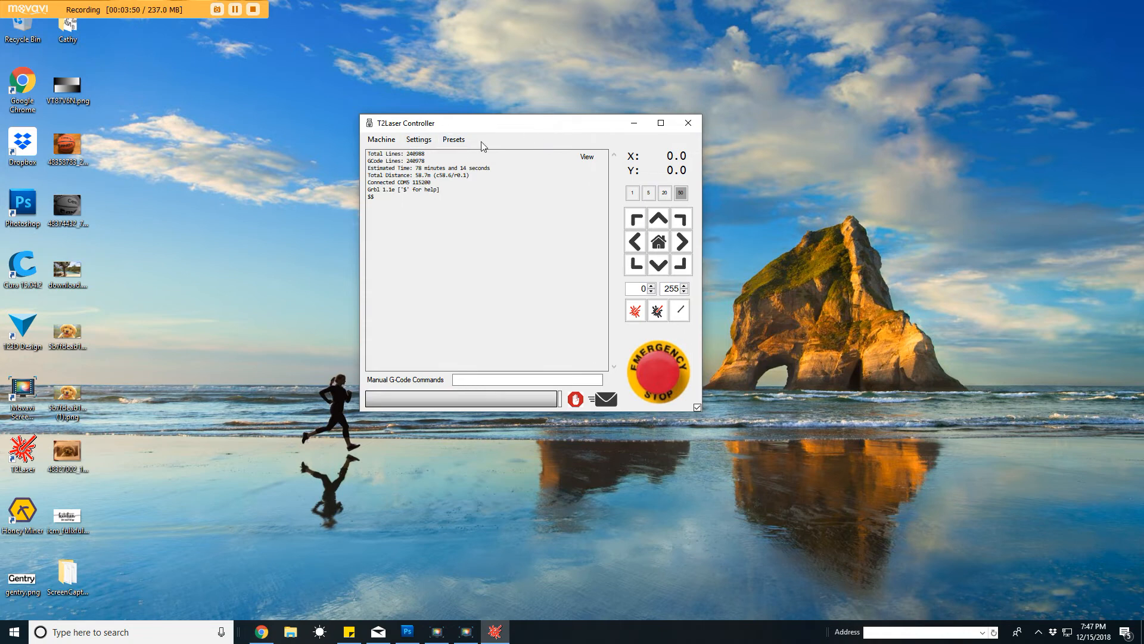
{"action": "mouse_move", "coordinate": [475, 135]}
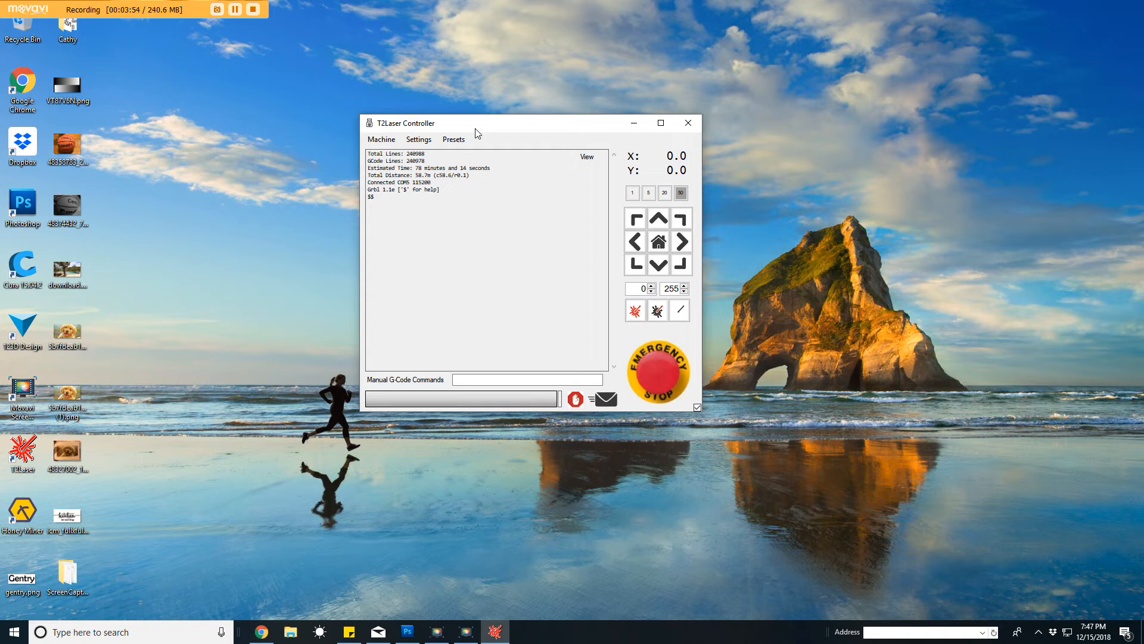
{"action": "left_click", "coordinate": [380, 140]}
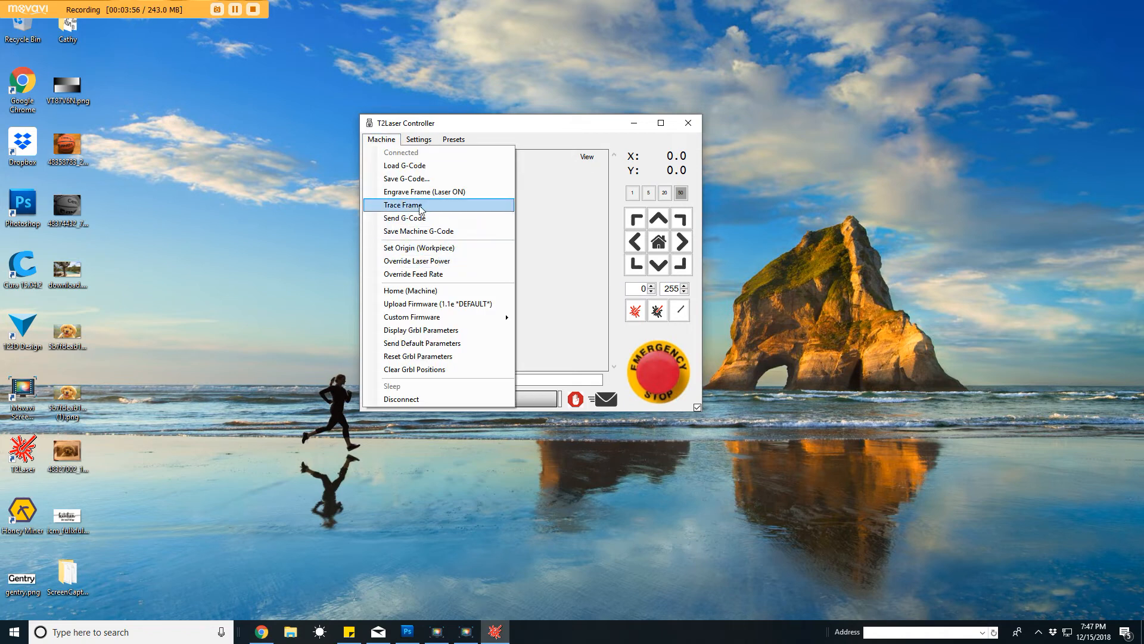
{"action": "left_click", "coordinate": [404, 218]}
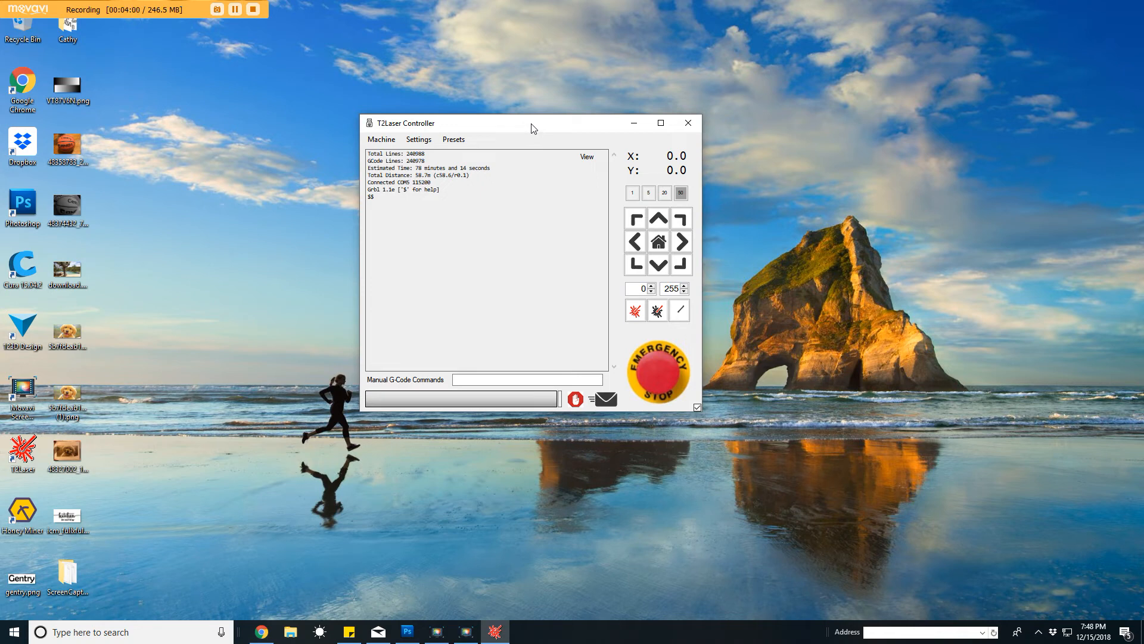
{"action": "mouse_move", "coordinate": [592, 268]}
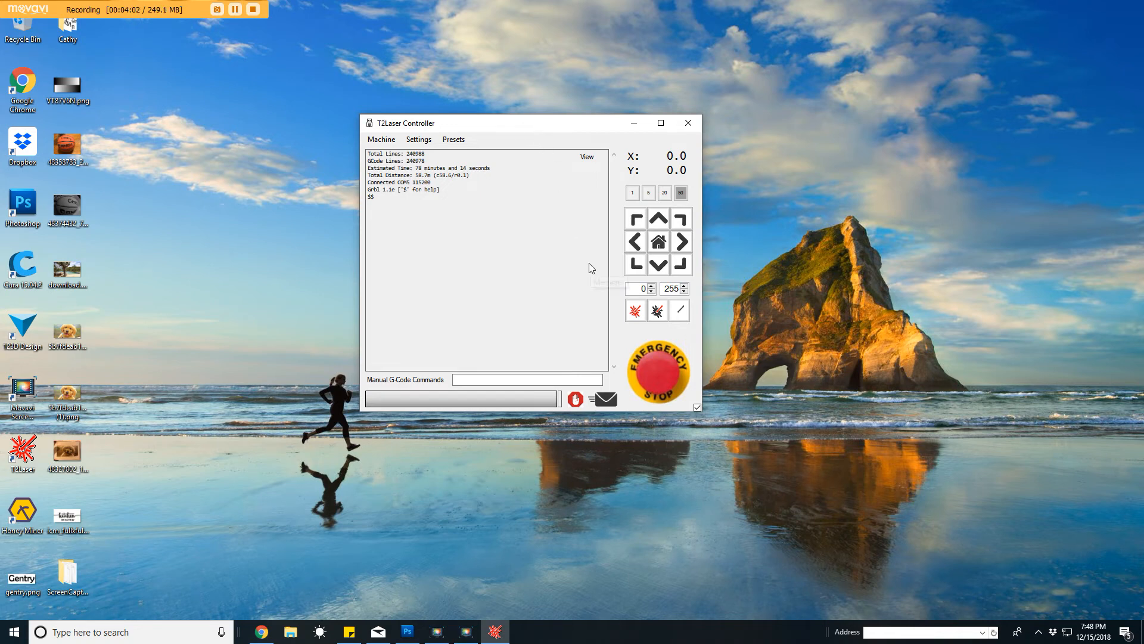
{"action": "mouse_move", "coordinate": [605, 399]}
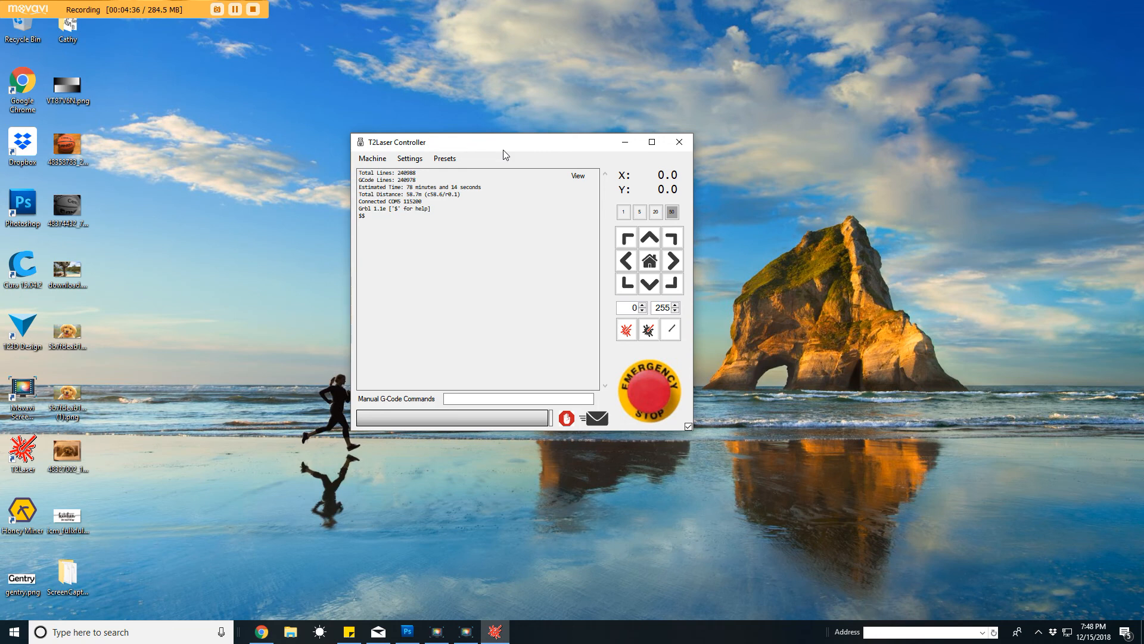
{"action": "mouse_move", "coordinate": [529, 153]}
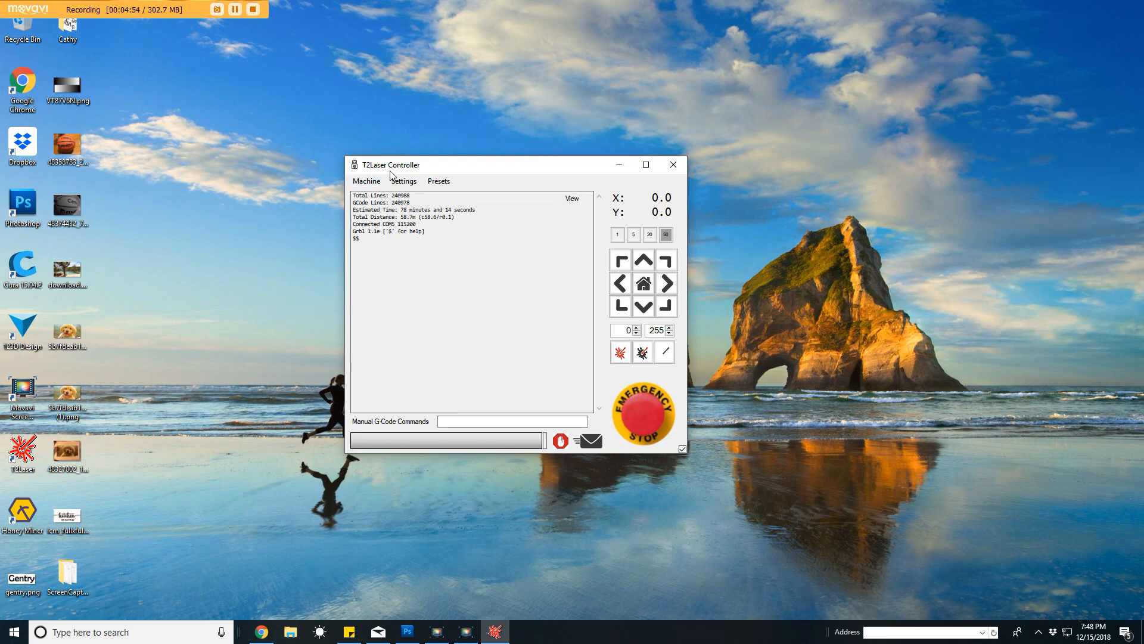
{"action": "mouse_move", "coordinate": [457, 332]}
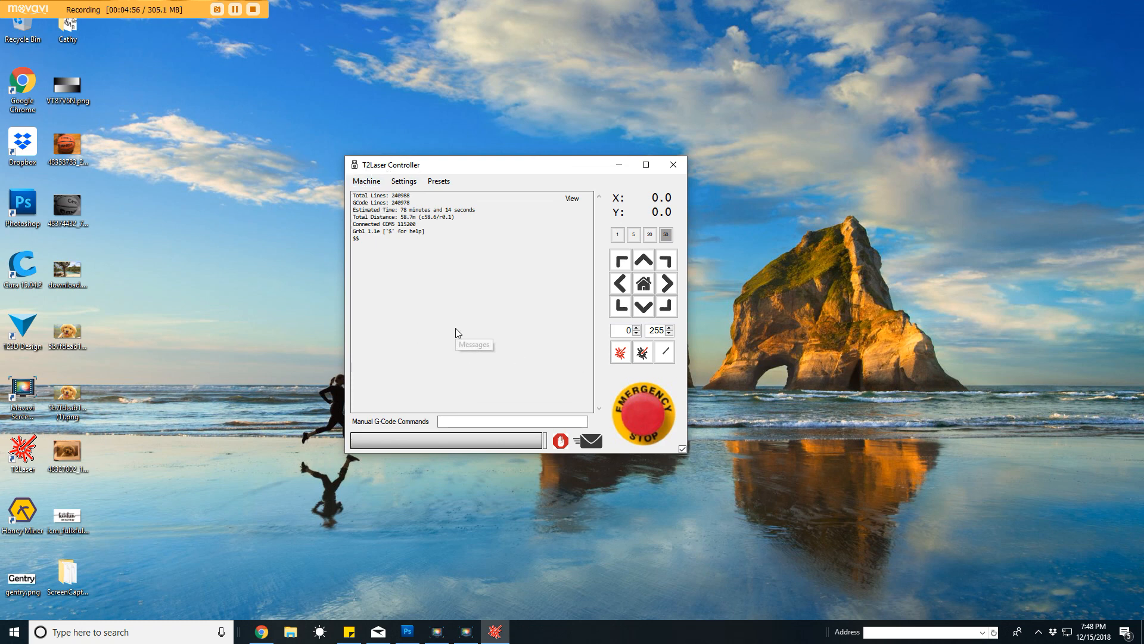
{"action": "mouse_move", "coordinate": [713, 232]}
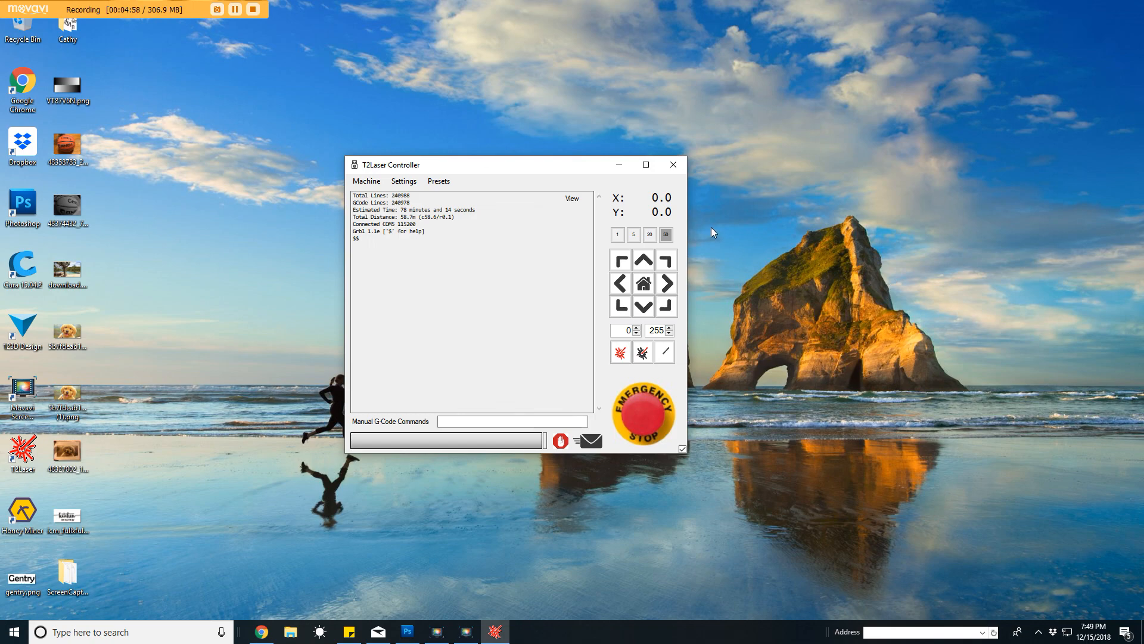